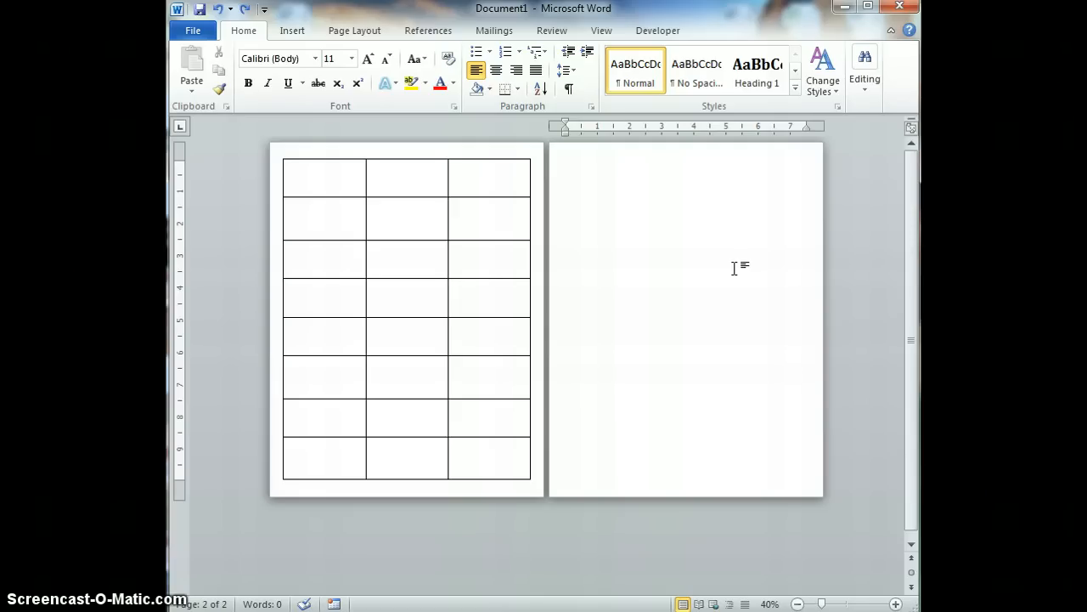
Reveal formatting marks and zoom to 100%, exposing the lone paragraph mark on page two
{"action": "left_click", "coordinate": [567, 162]}
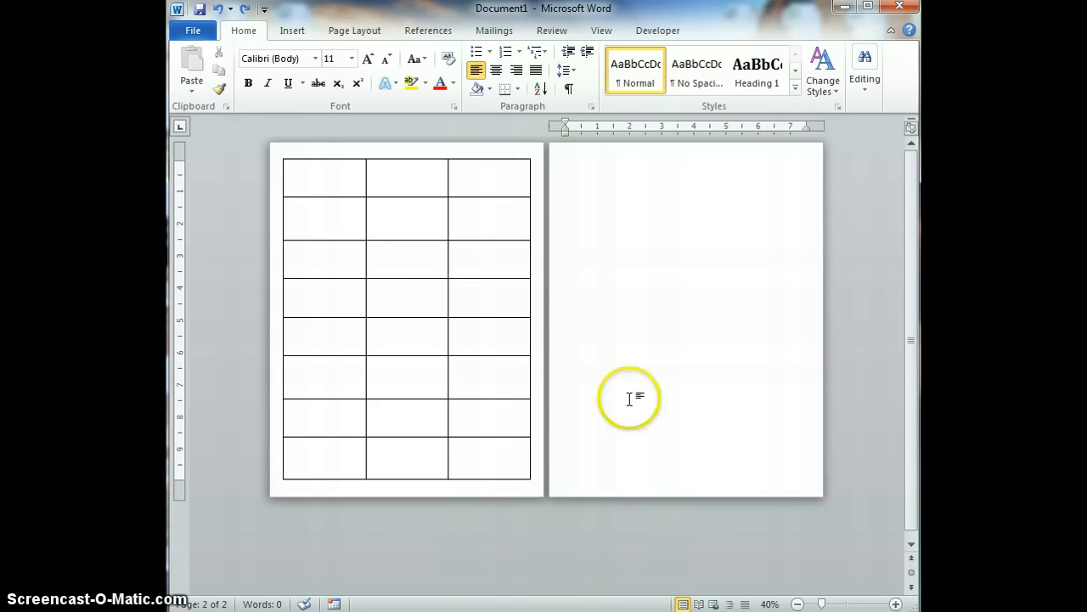
{"action": "mouse_move", "coordinate": [607, 166]}
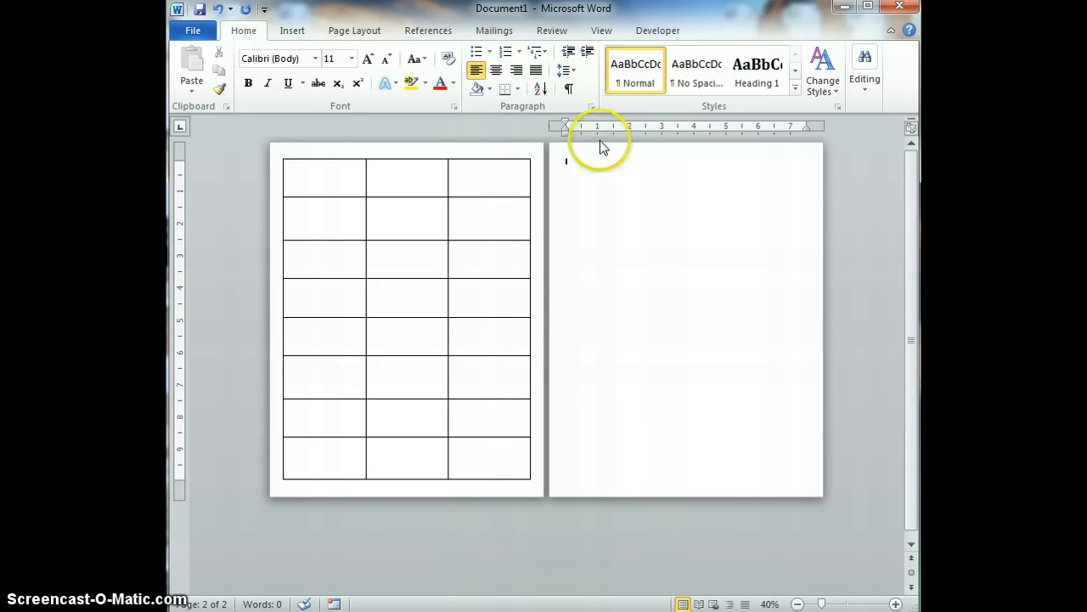
{"action": "mouse_move", "coordinate": [569, 88]}
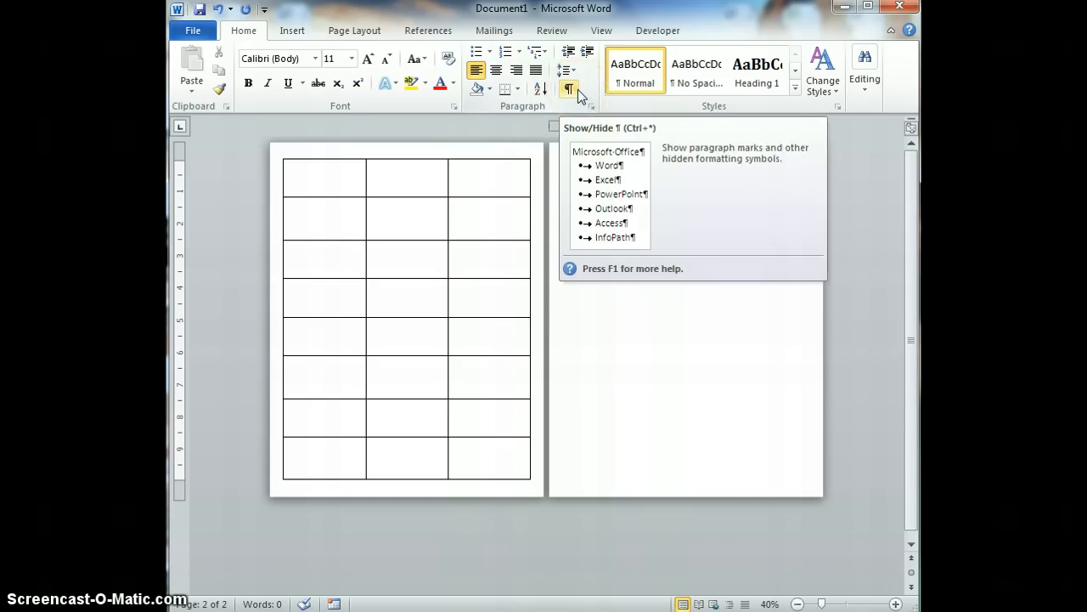
{"action": "left_click", "coordinate": [568, 89]}
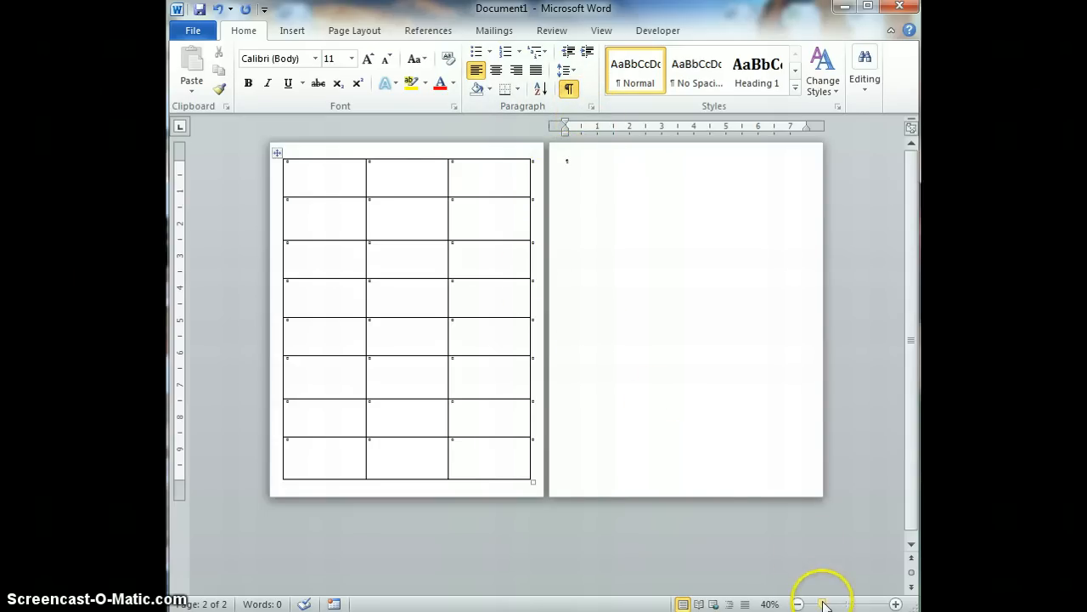
{"action": "left_click", "coordinate": [897, 604]}
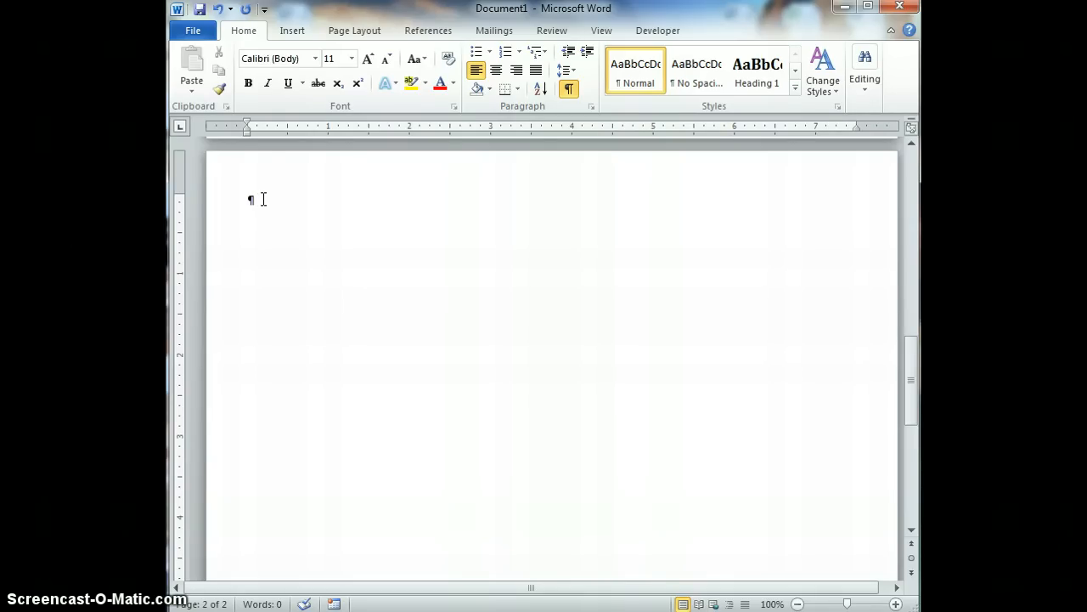
Bring up the context menu for the empty paragraph mark on page two
{"action": "left_click", "coordinate": [570, 88]}
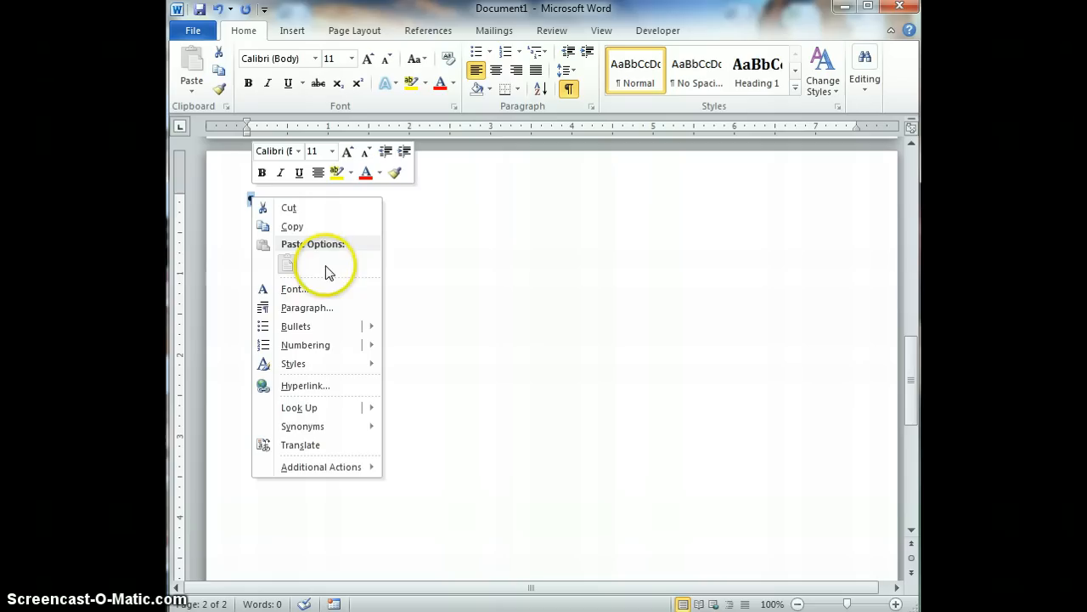
Give the trailing empty paragraph Exactly 1-pt line spacing, collapsing the document to one page
{"action": "left_click", "coordinate": [307, 307]}
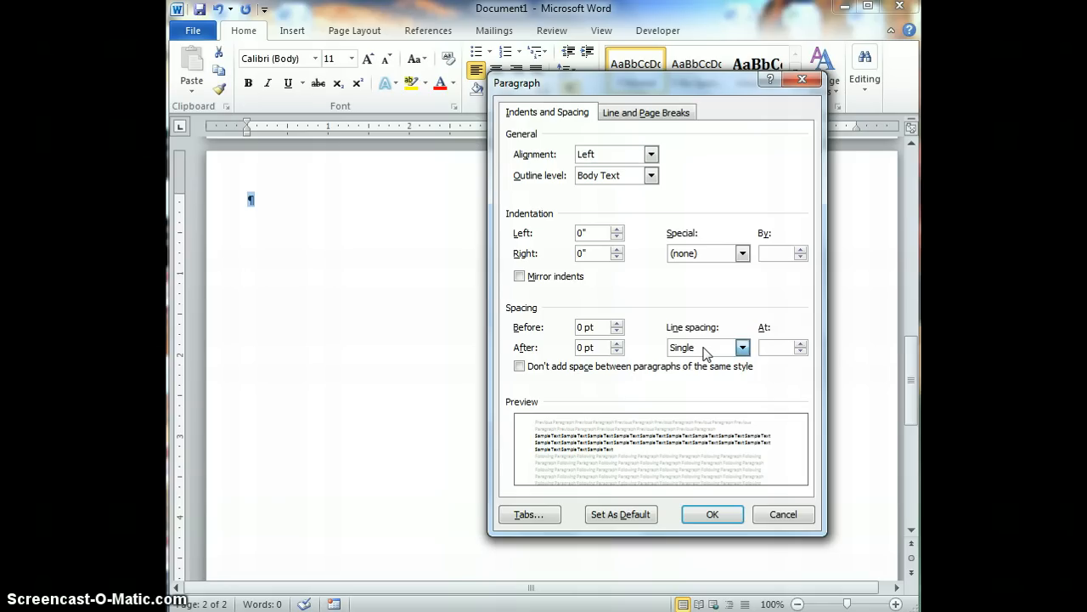
{"action": "left_click", "coordinate": [741, 346]}
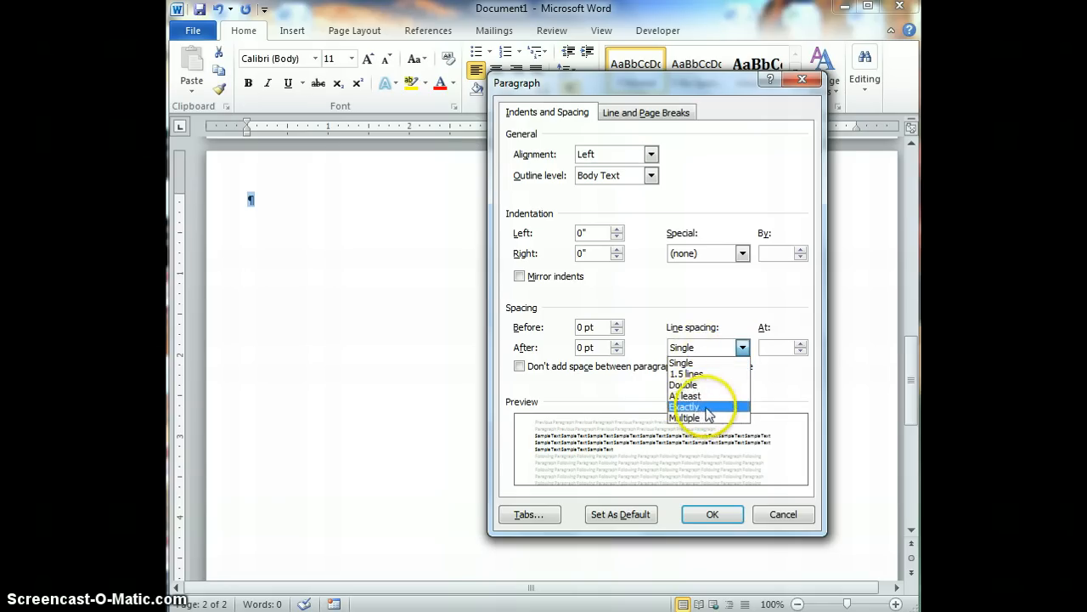
{"action": "left_click", "coordinate": [686, 406]}
{"action": "type", "text": "1"}
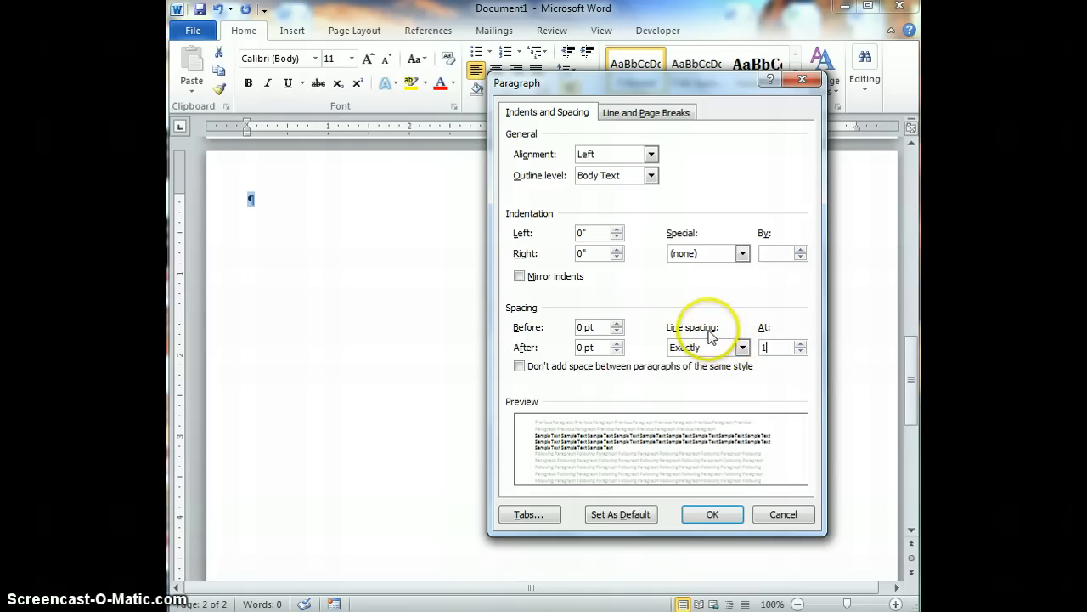
{"action": "left_click", "coordinate": [712, 514]}
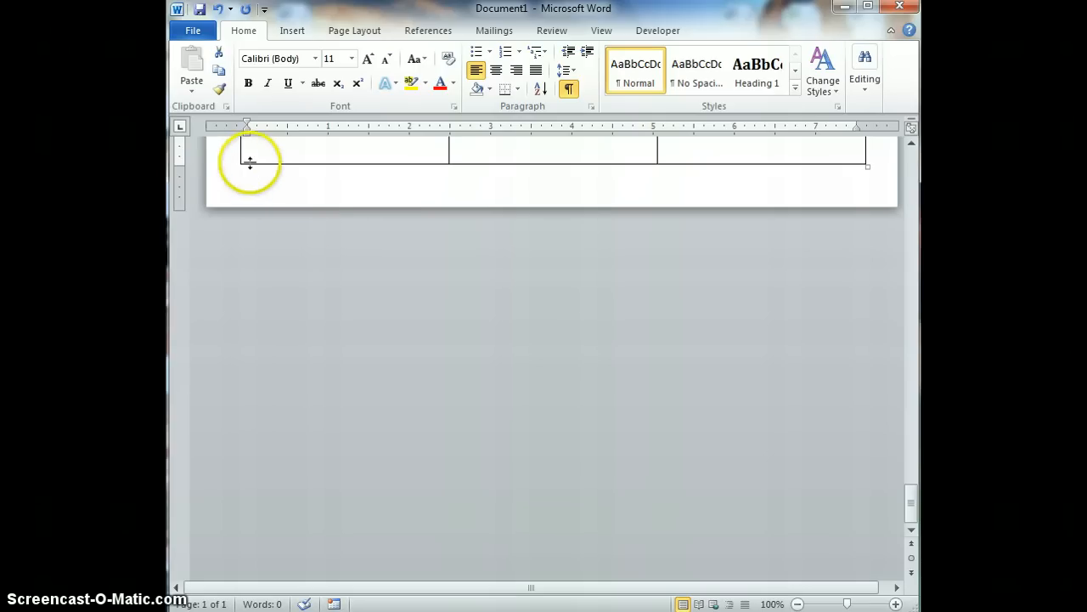
{"action": "mouse_move", "coordinate": [553, 480]}
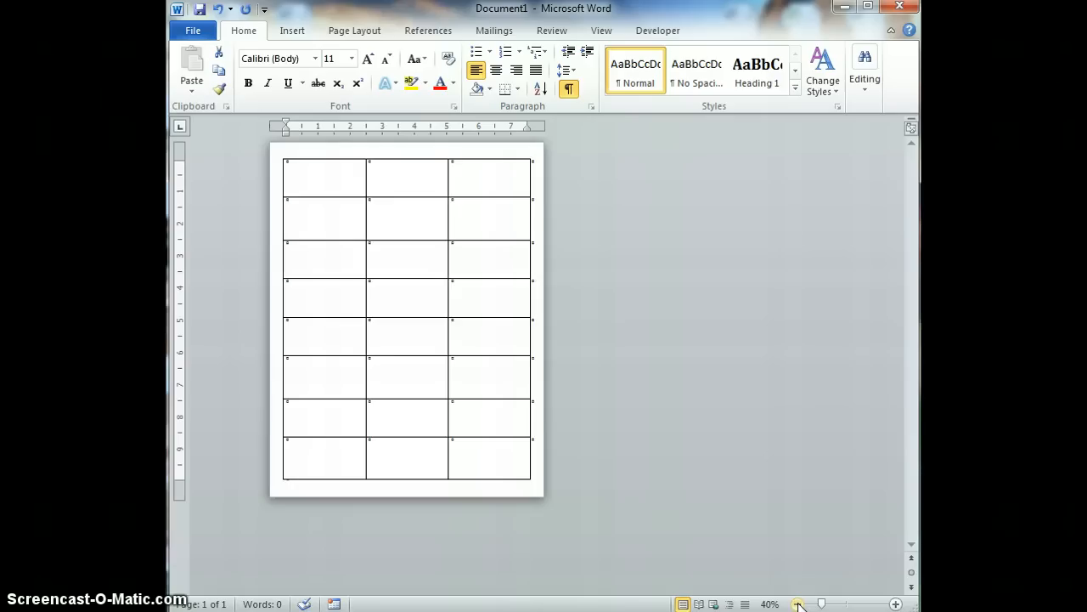
{"action": "mouse_move", "coordinate": [605, 493]}
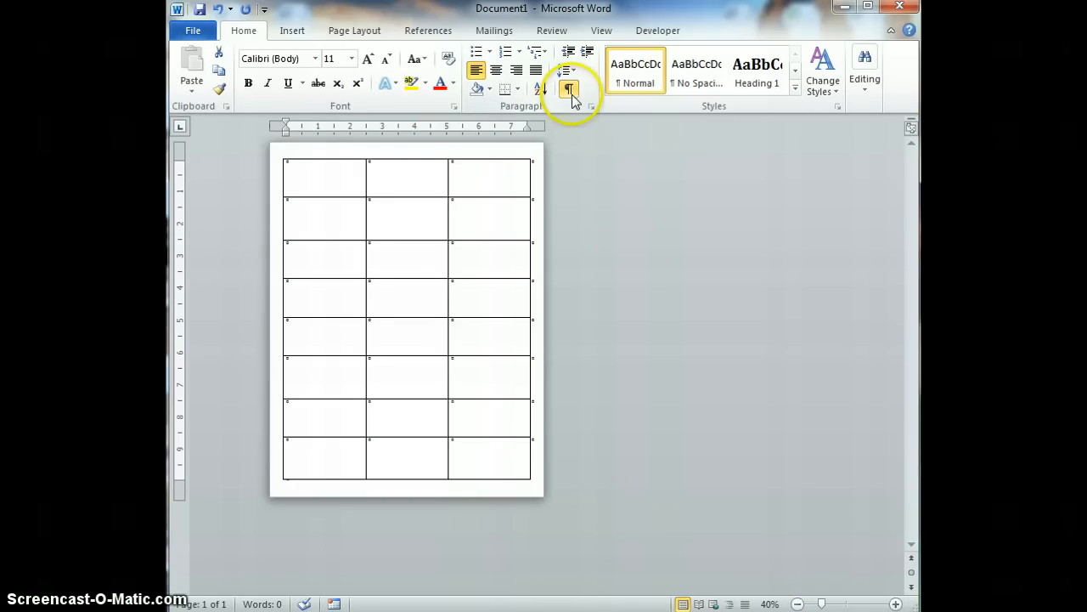
Hide formatting marks again, leaving a clean single page with the 3x8 table
{"action": "left_click", "coordinate": [568, 88]}
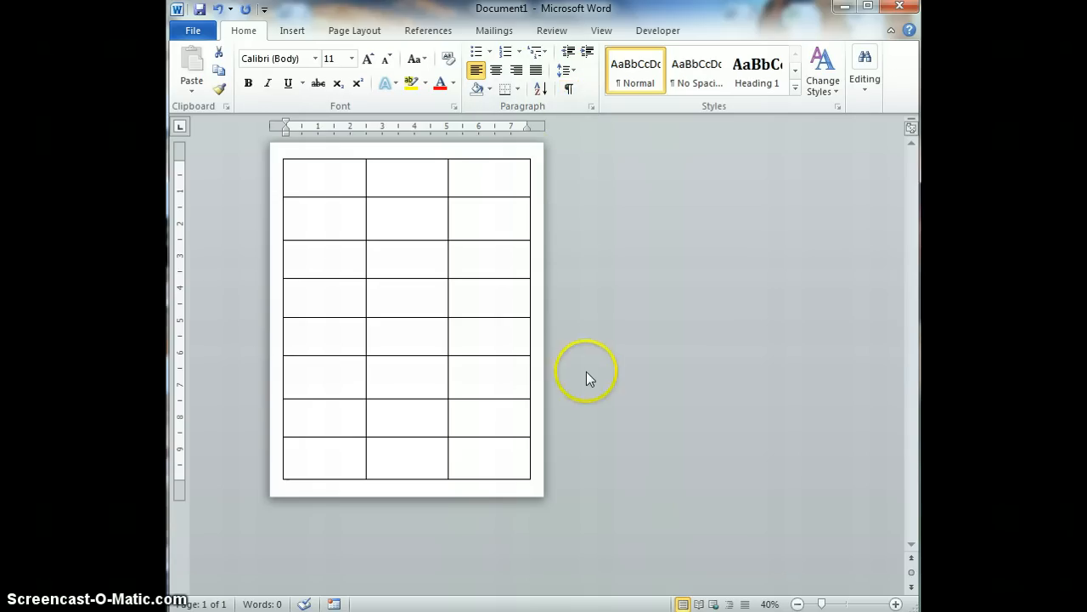